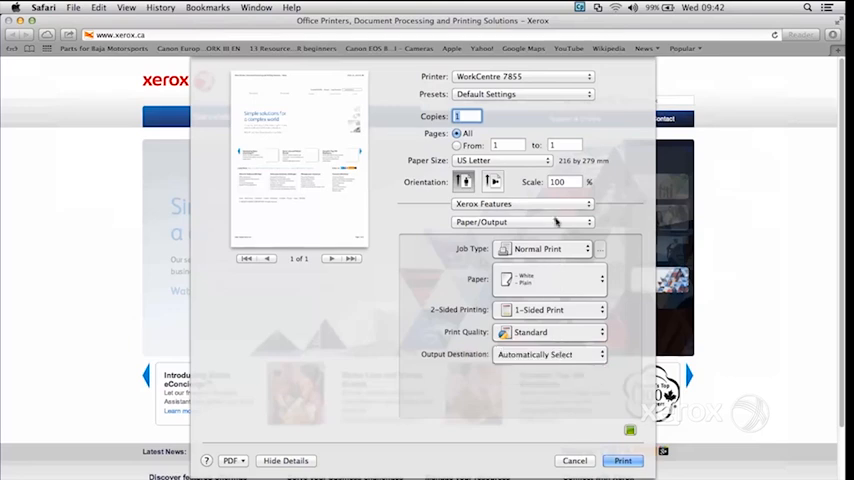
# Switch the Xerox Features panel to Special Pages, then reopen the feature panel list
pyautogui.click(520, 220)
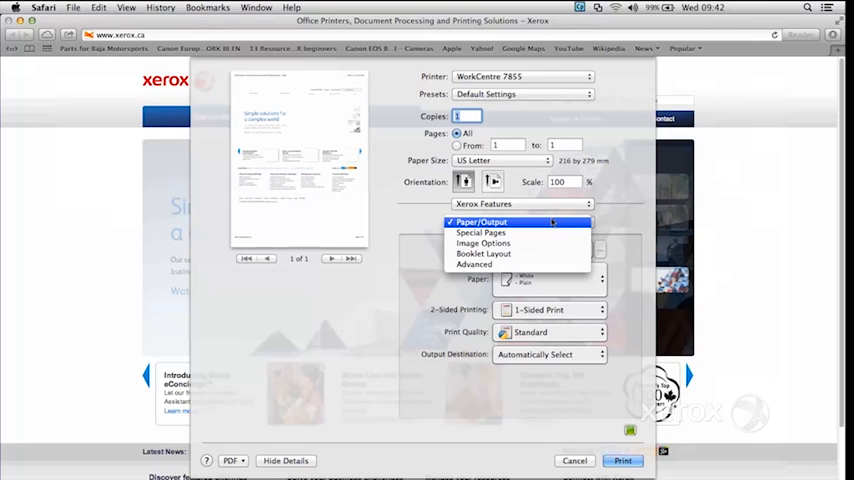
pyautogui.click(480, 232)
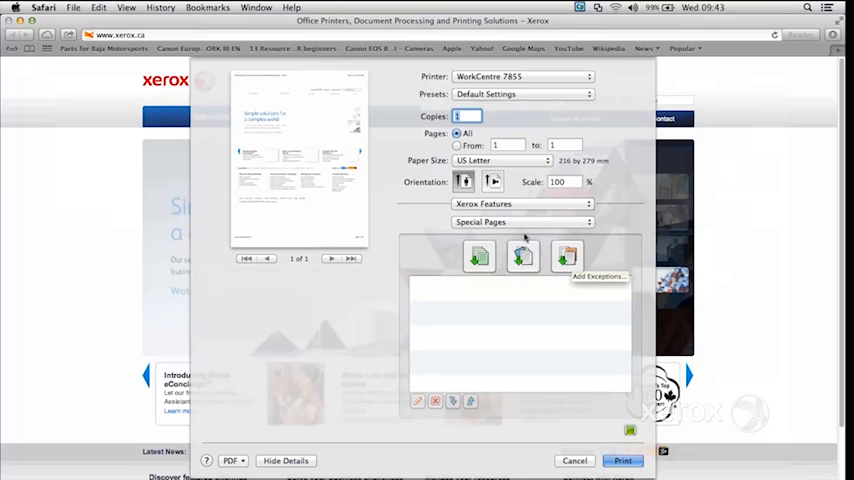
pyautogui.click(520, 220)
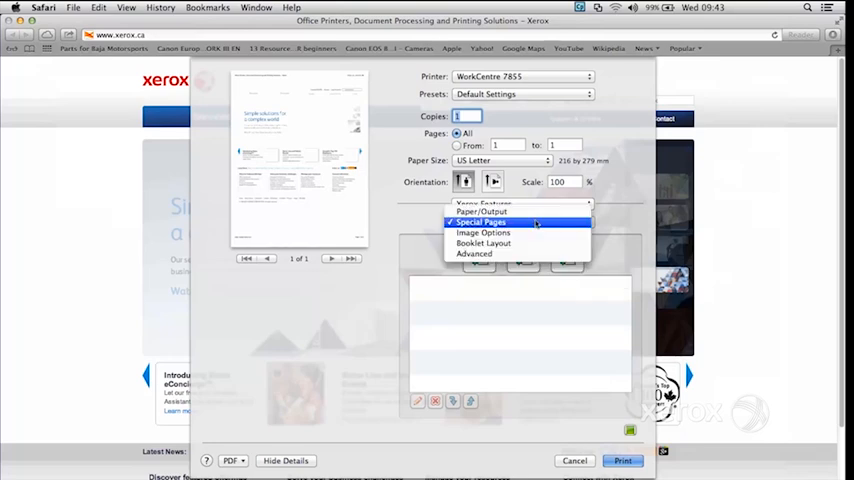
pyautogui.moveTo(522, 228)
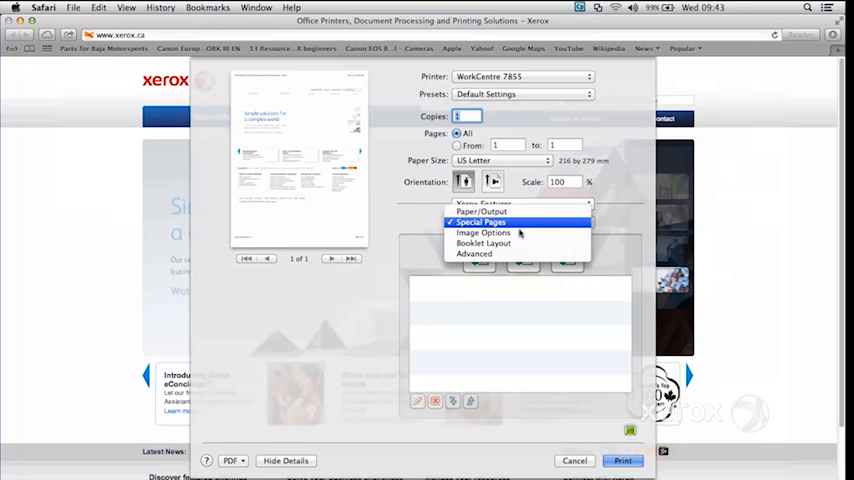
# Set Booklet Layout to Enabled for the WorkCentre 7855 job
pyautogui.click(482, 244)
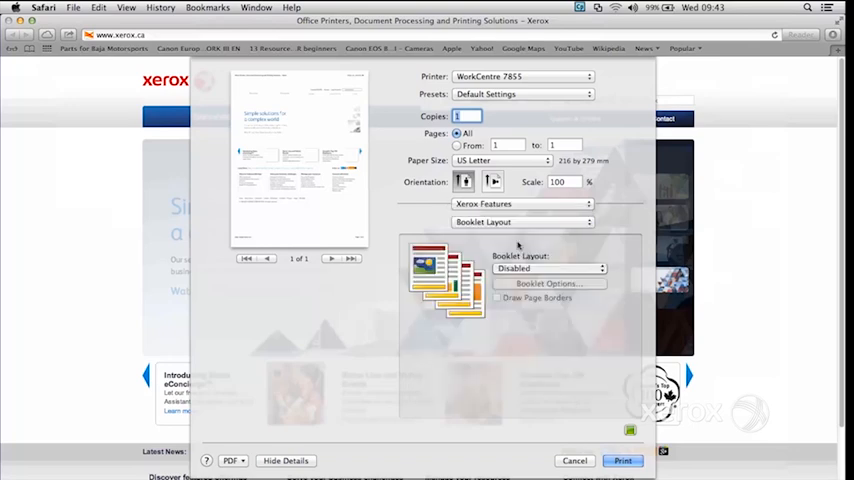
pyautogui.click(548, 268)
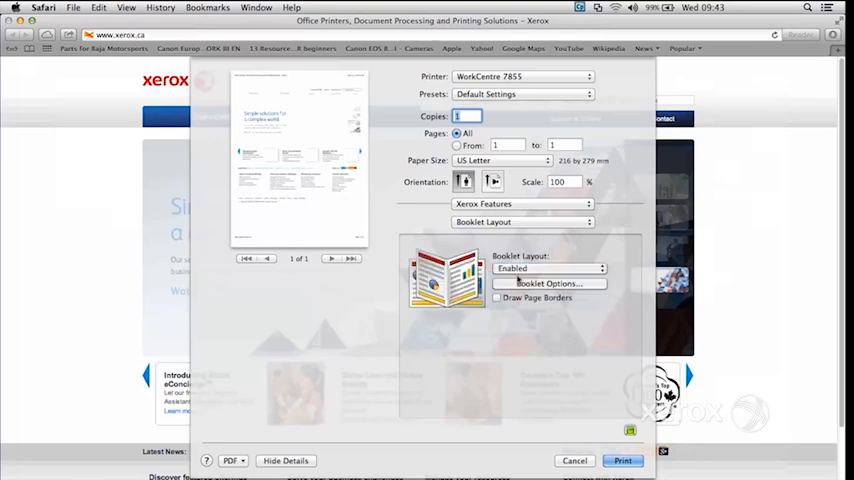
pyautogui.click(548, 268)
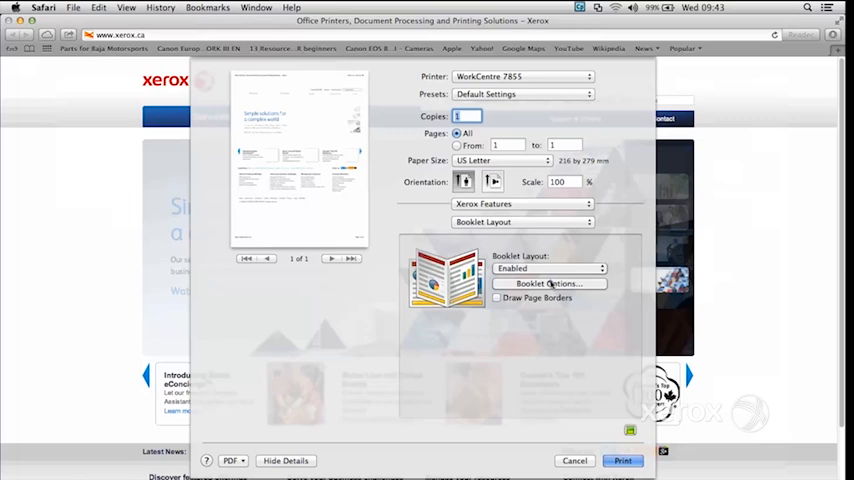
# Review Booklet Options, keeping No Booklet Folding and Scale to New Paper Size Off
pyautogui.click(548, 284)
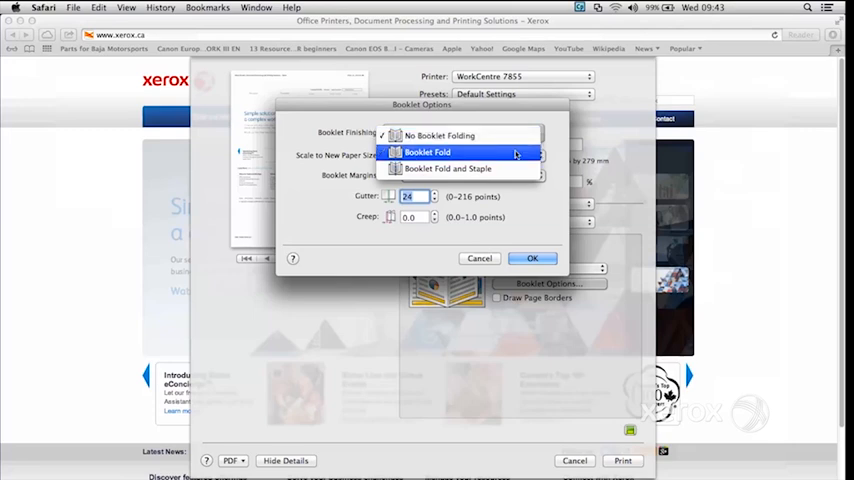
pyautogui.moveTo(510, 152)
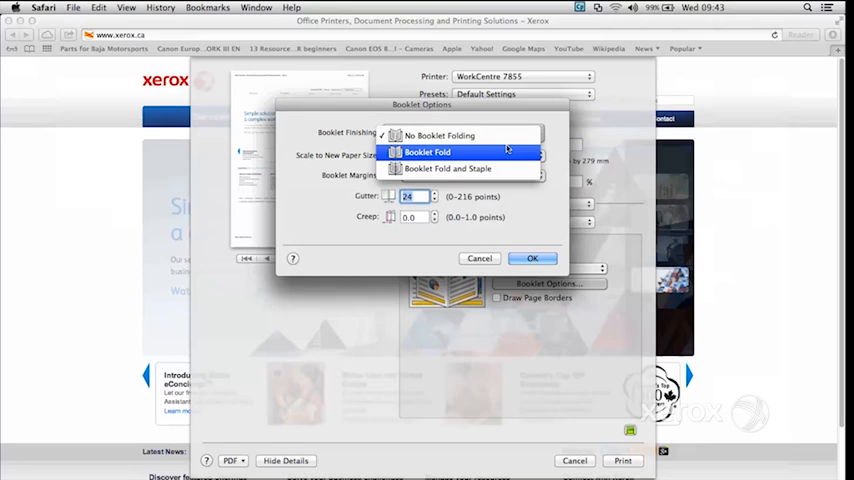
pyautogui.click(440, 136)
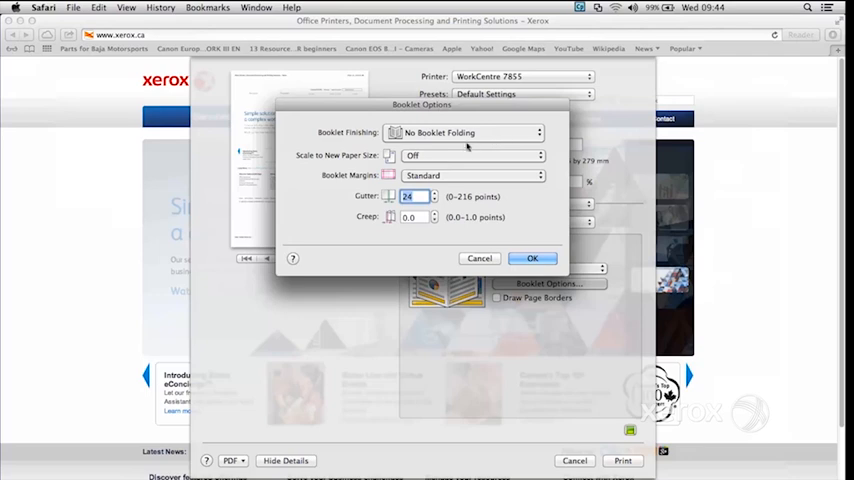
pyautogui.click(470, 156)
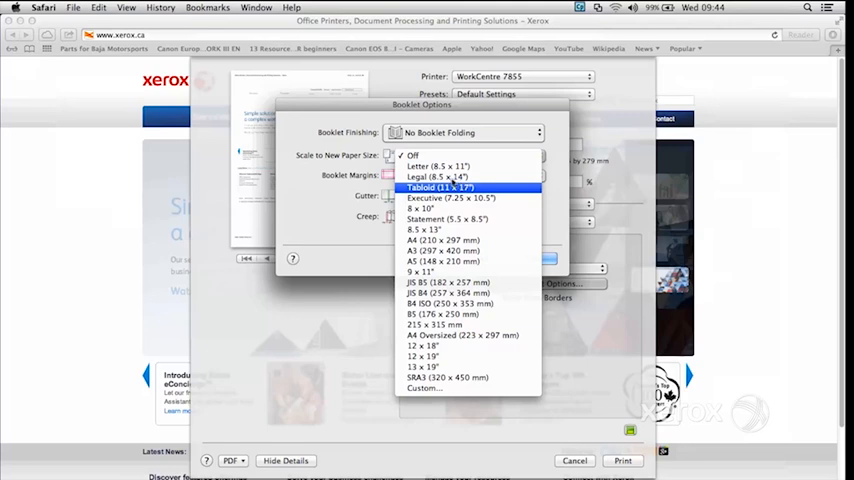
pyautogui.click(412, 156)
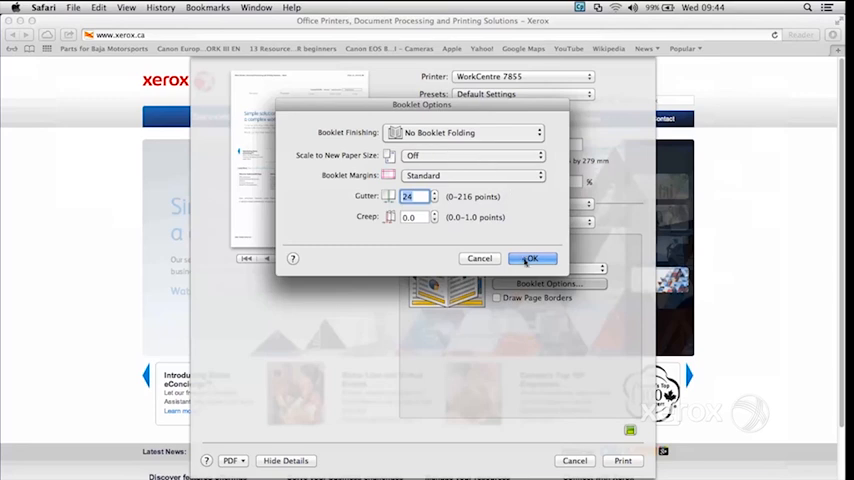
# Accept the booklet options, view the toner and drum Supply Levels, then dismiss the Print dialog
pyautogui.click(532, 258)
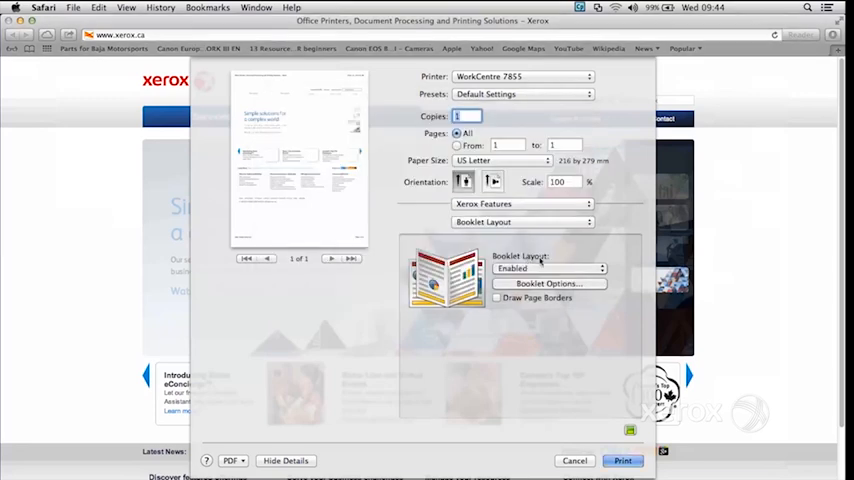
pyautogui.click(520, 220)
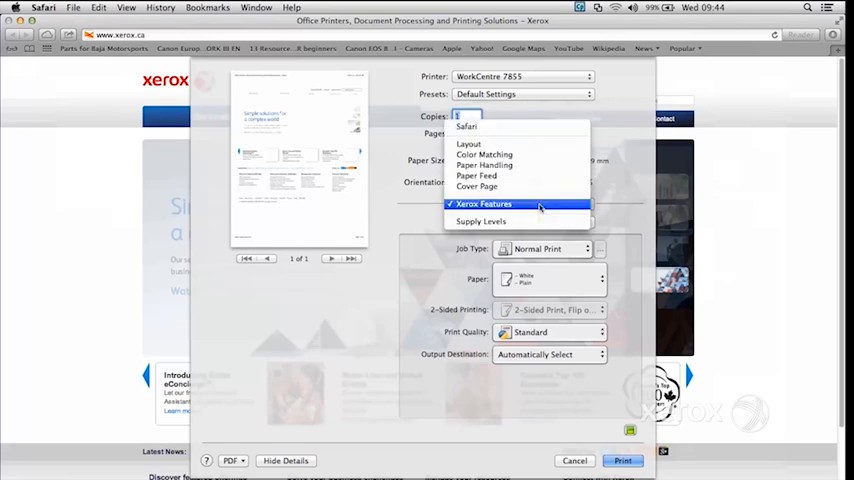
pyautogui.moveTo(532, 222)
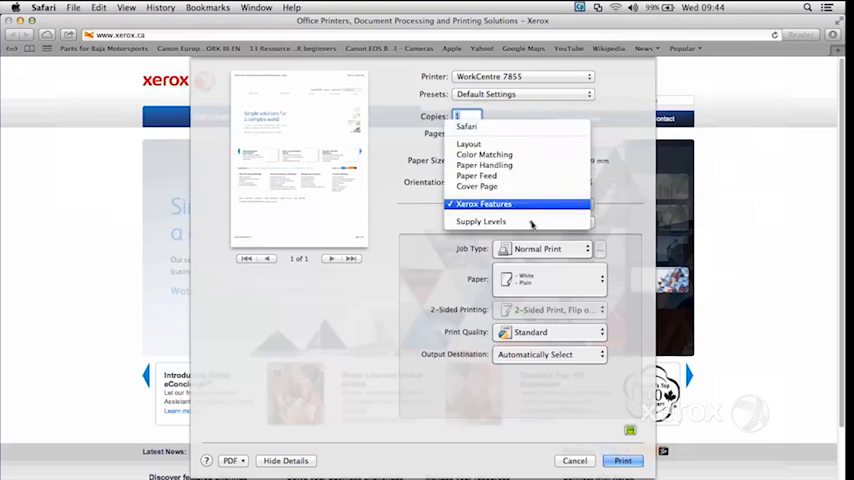
pyautogui.click(480, 220)
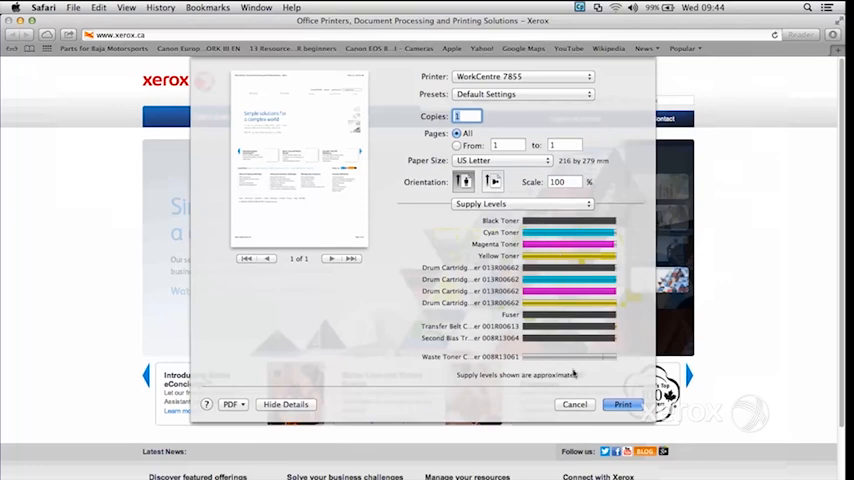
pyautogui.click(574, 404)
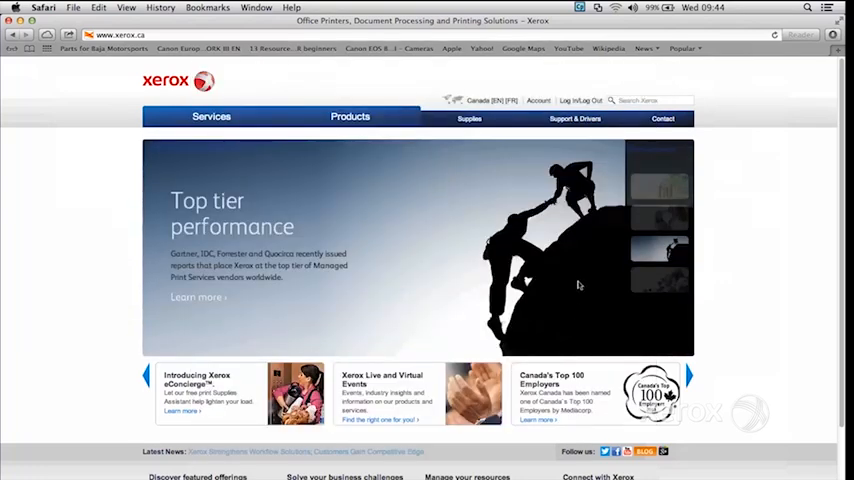